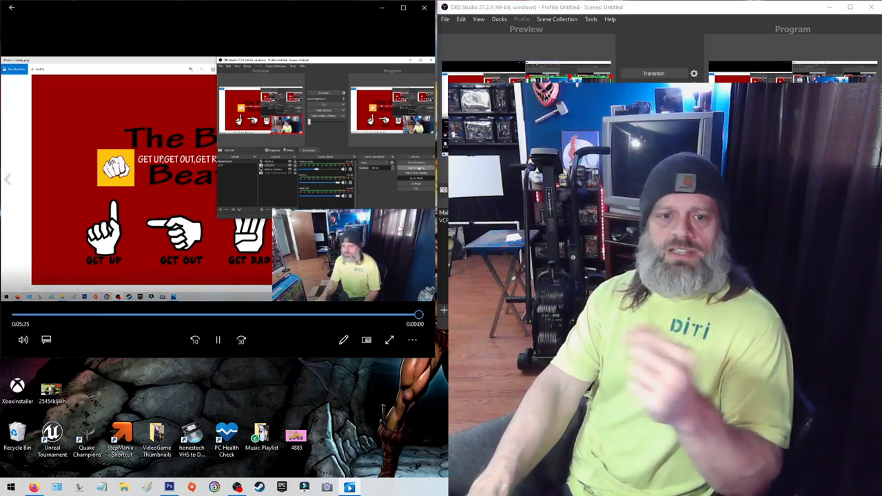
- Pause the captured recording playing in the video player beside the webcam preview
{"action": "left_click", "coordinate": [217, 340]}
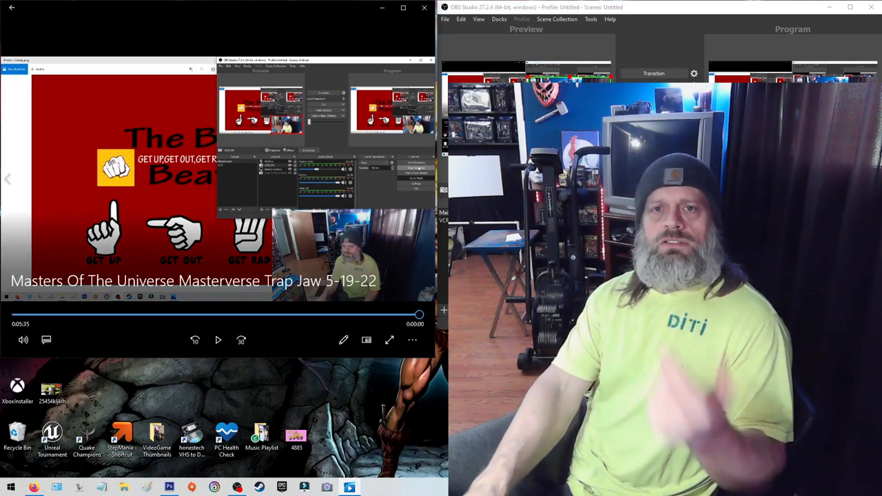